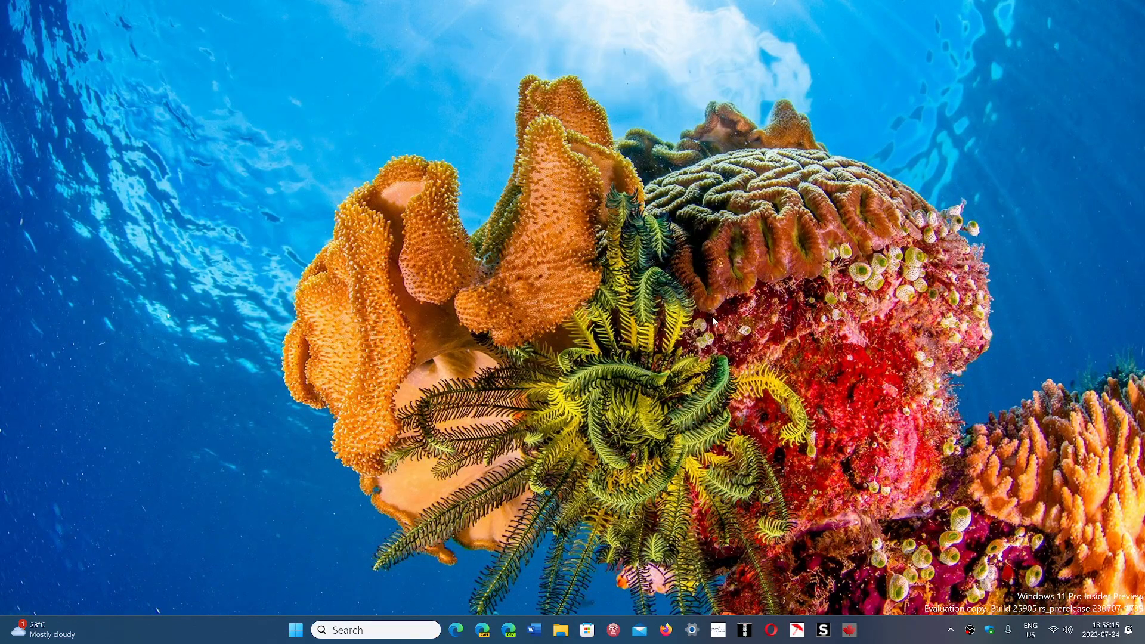
mouse_move(393, 594)
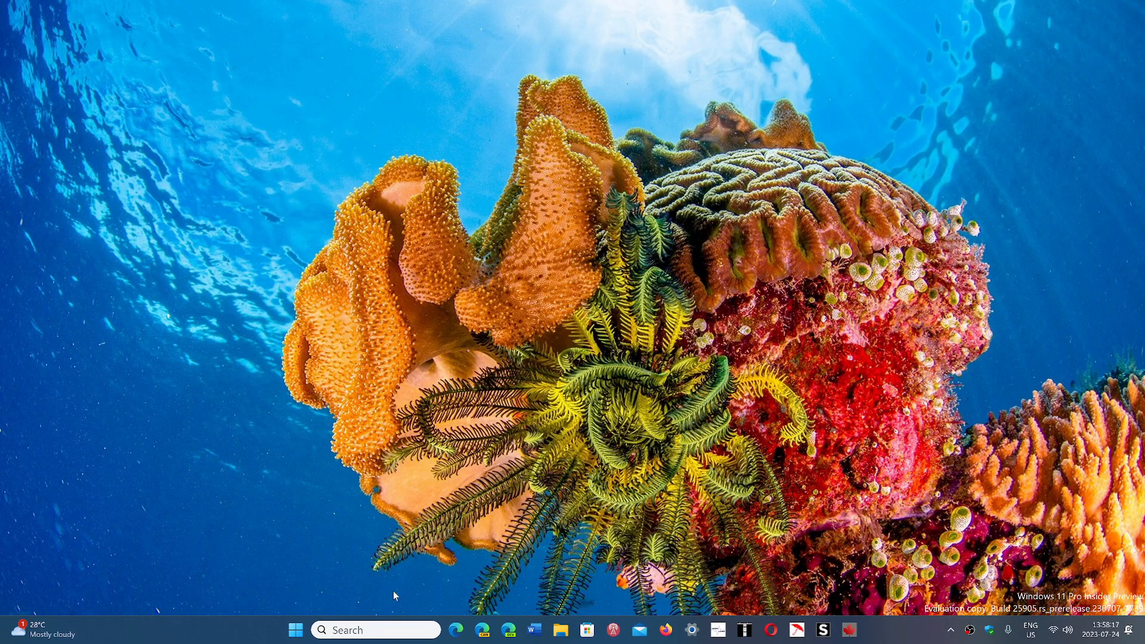
mouse_move(376, 630)
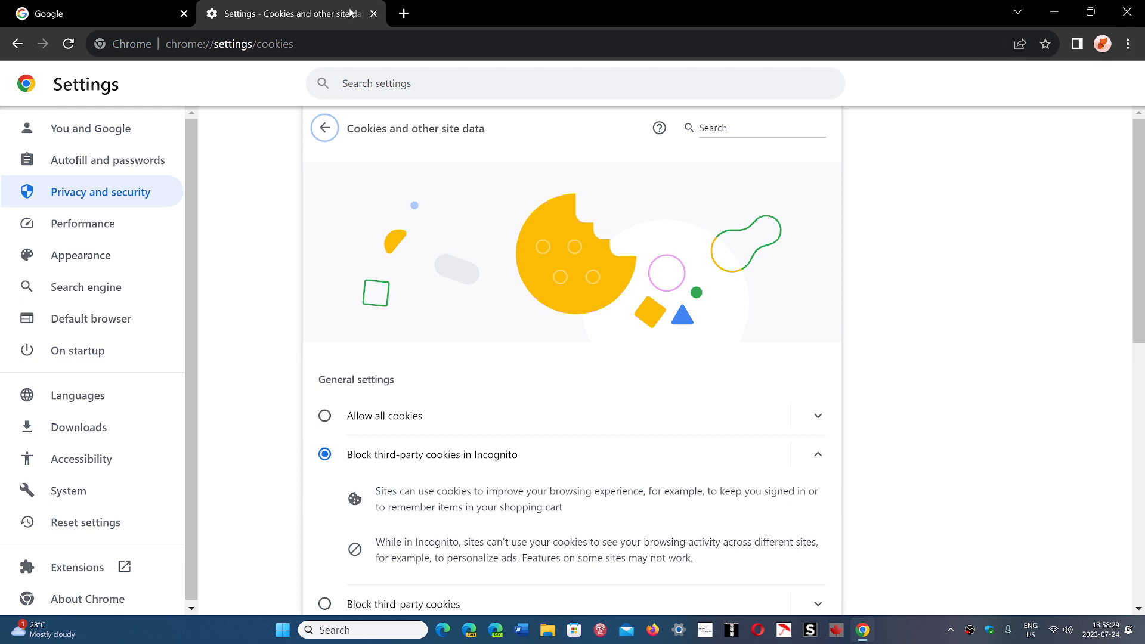
Go from the Chrome main menu to Settings and then to Privacy and security.
left_click(95, 13)
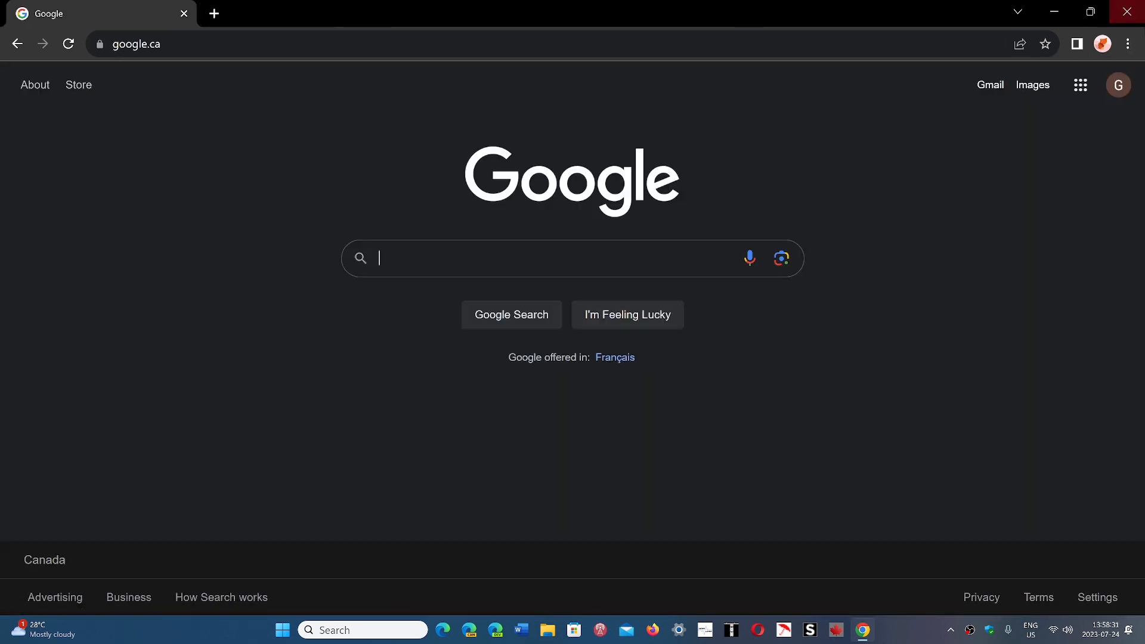
left_click(1127, 44)
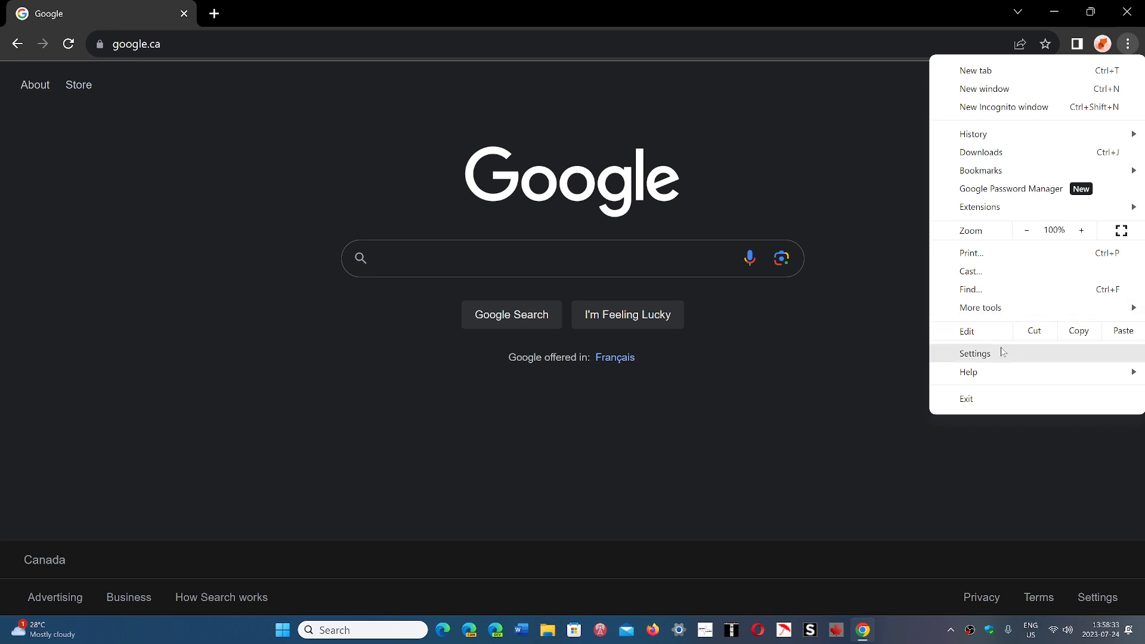
left_click(974, 353)
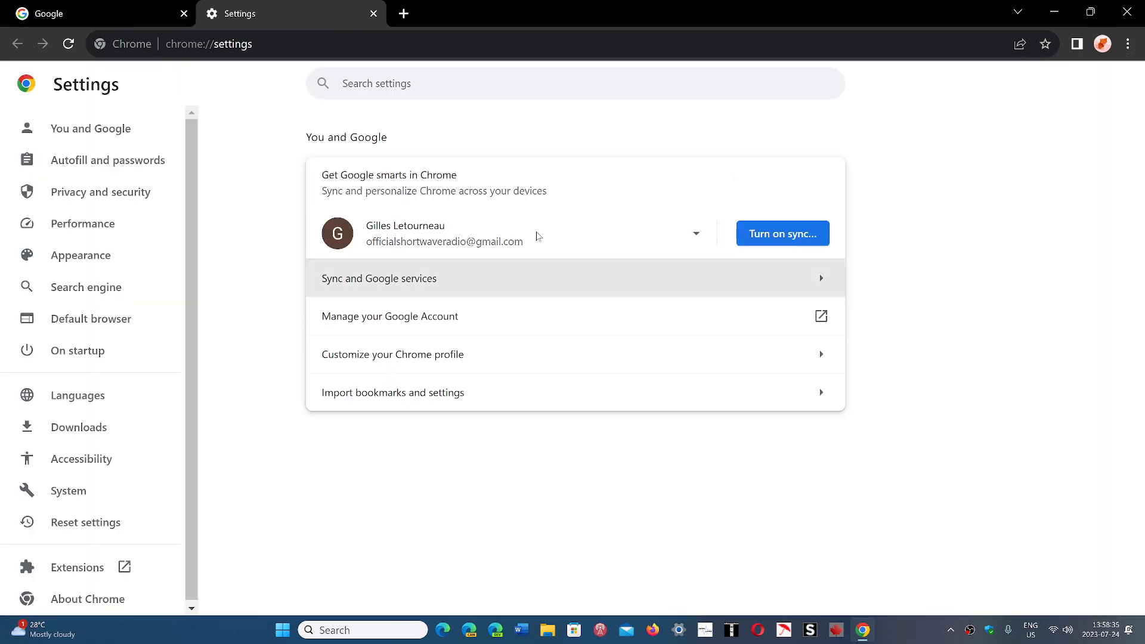
mouse_move(102, 191)
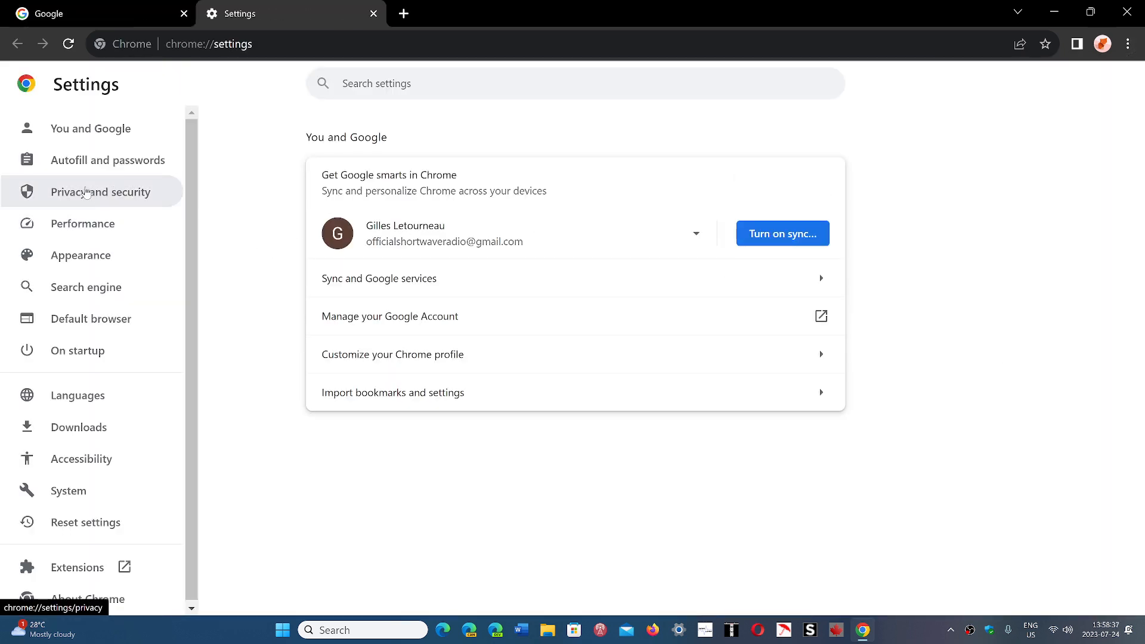
left_click(93, 191)
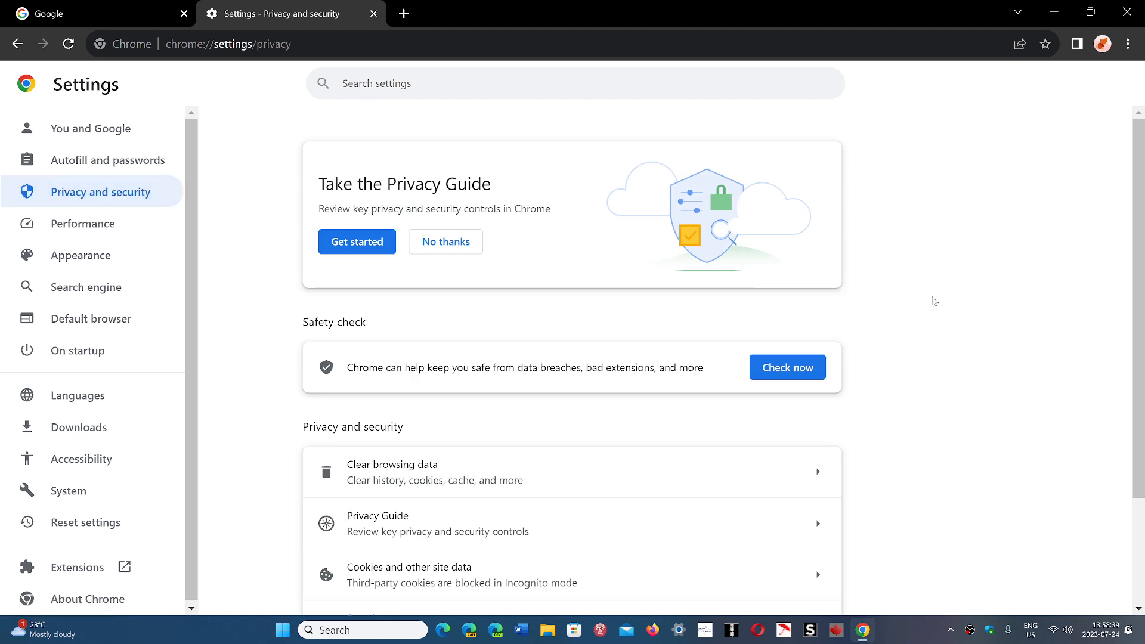
In Cookies and other site data, select 'Block third-party cookies' for all browsing.
scroll("down", 3)
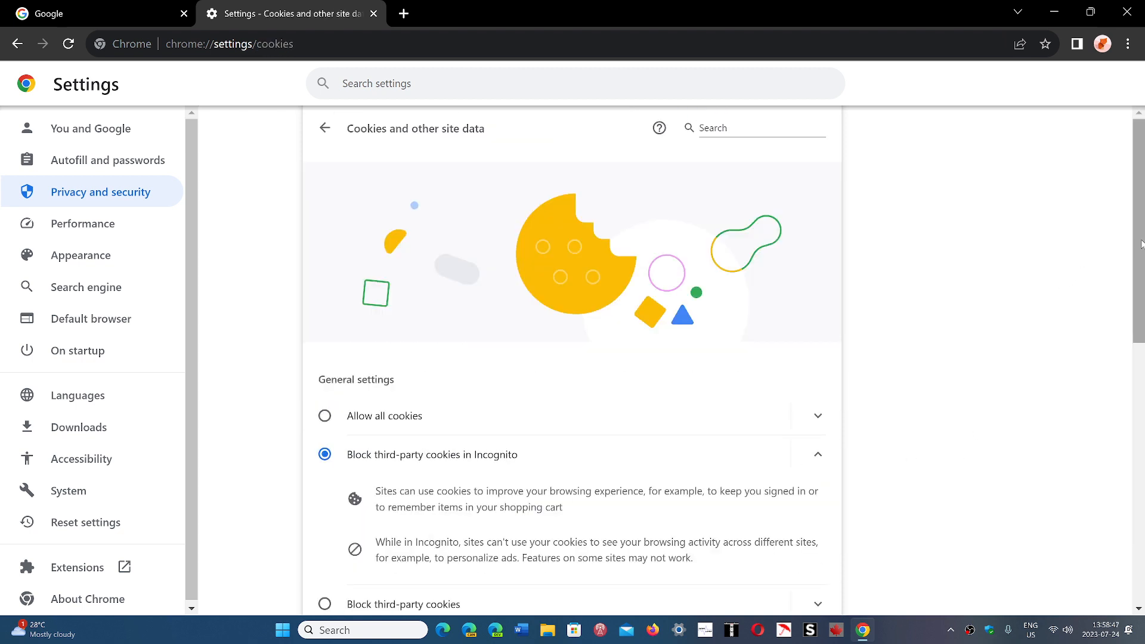
scroll("down", 3)
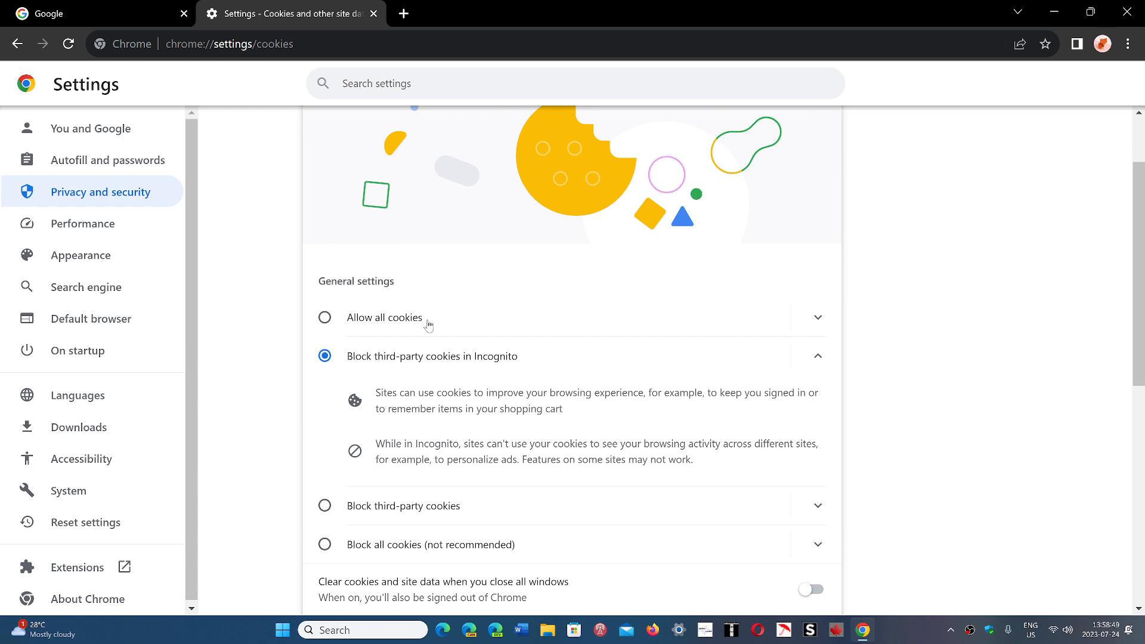
mouse_move(368, 360)
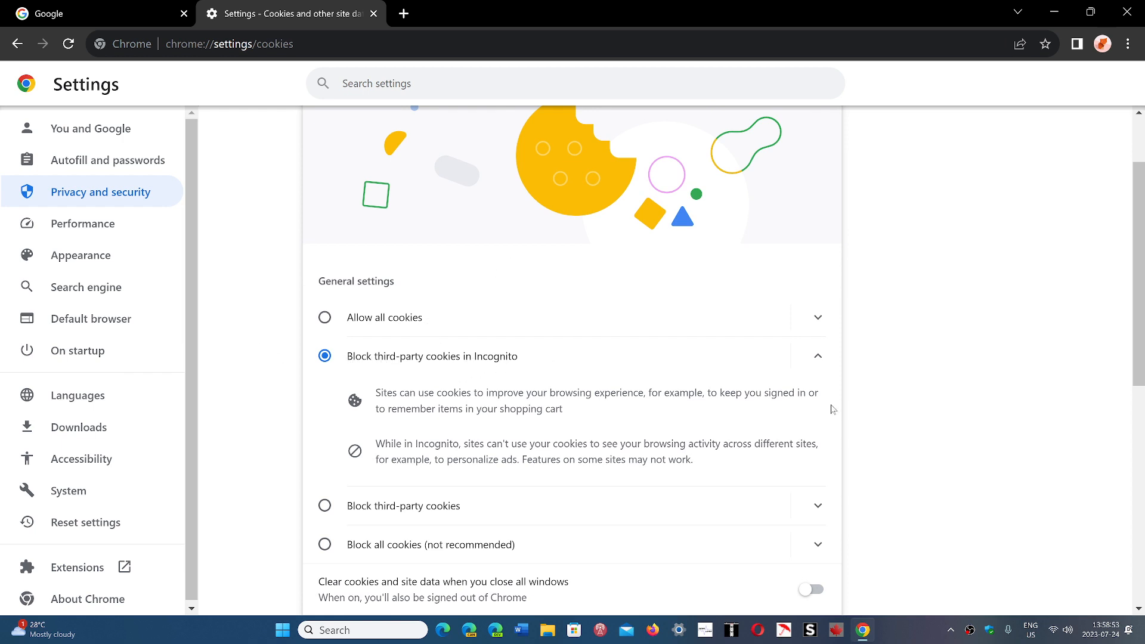
mouse_move(981, 421)
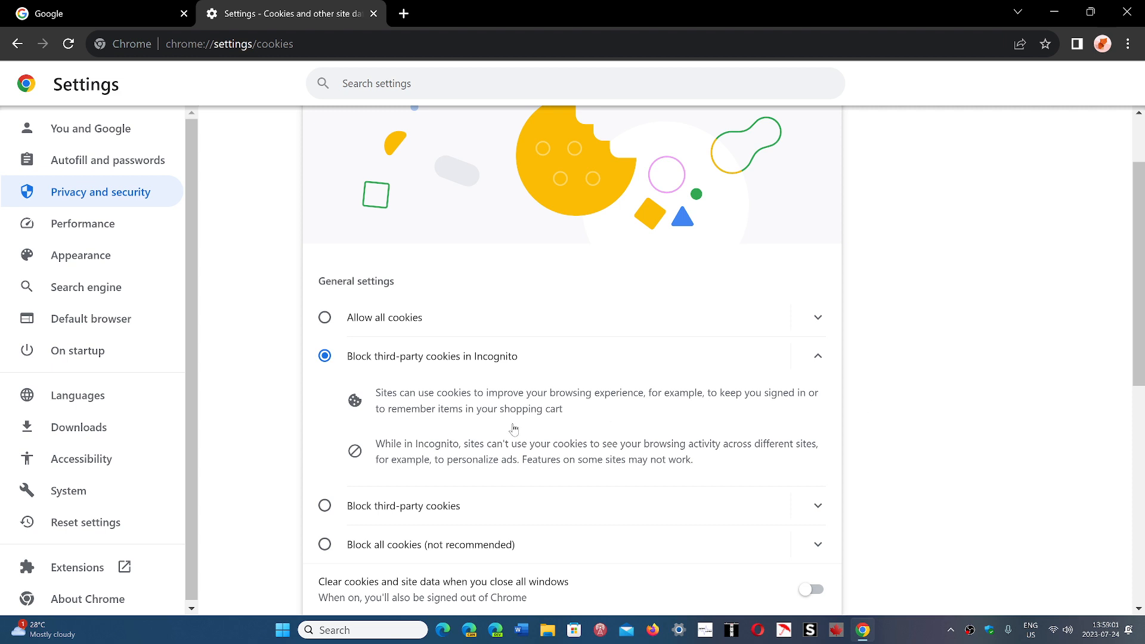
mouse_move(327, 514)
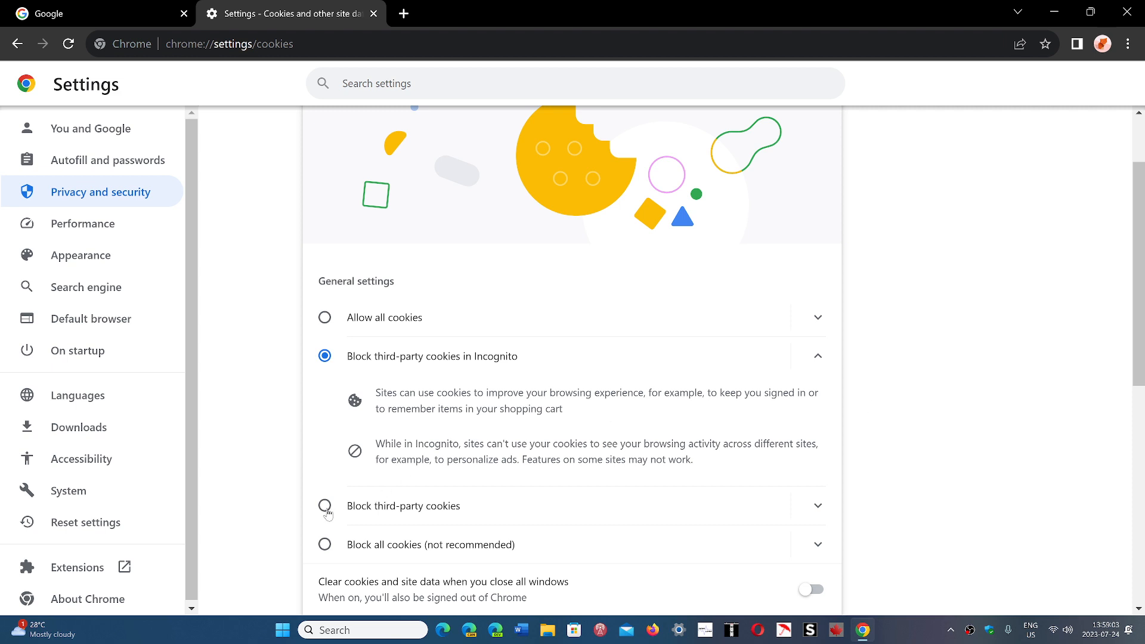
left_click(325, 506)
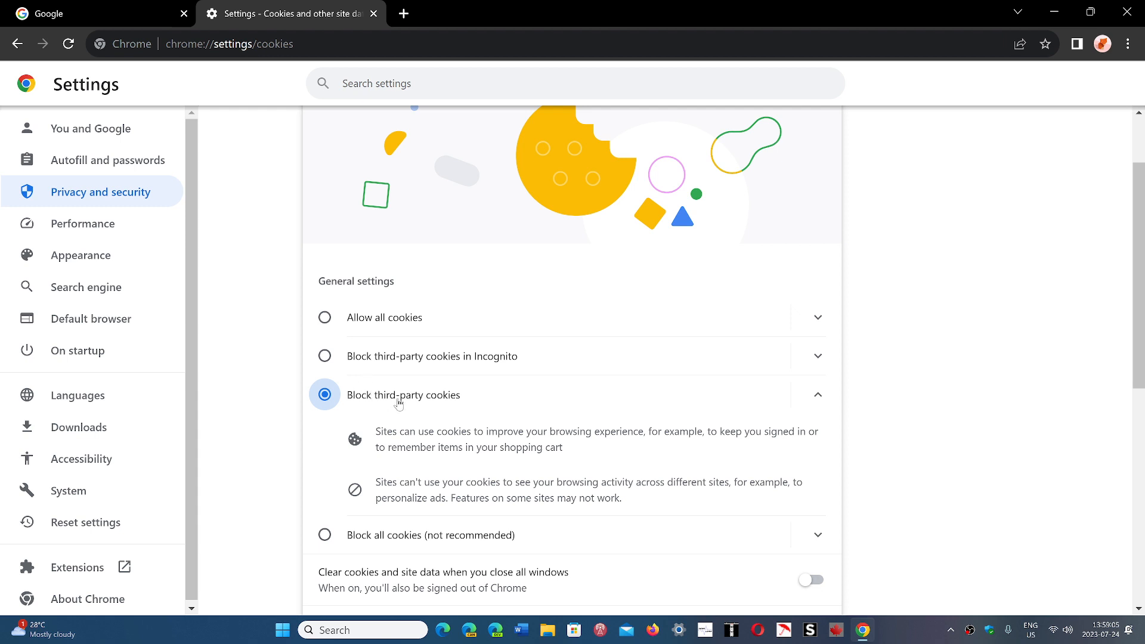
mouse_move(832, 503)
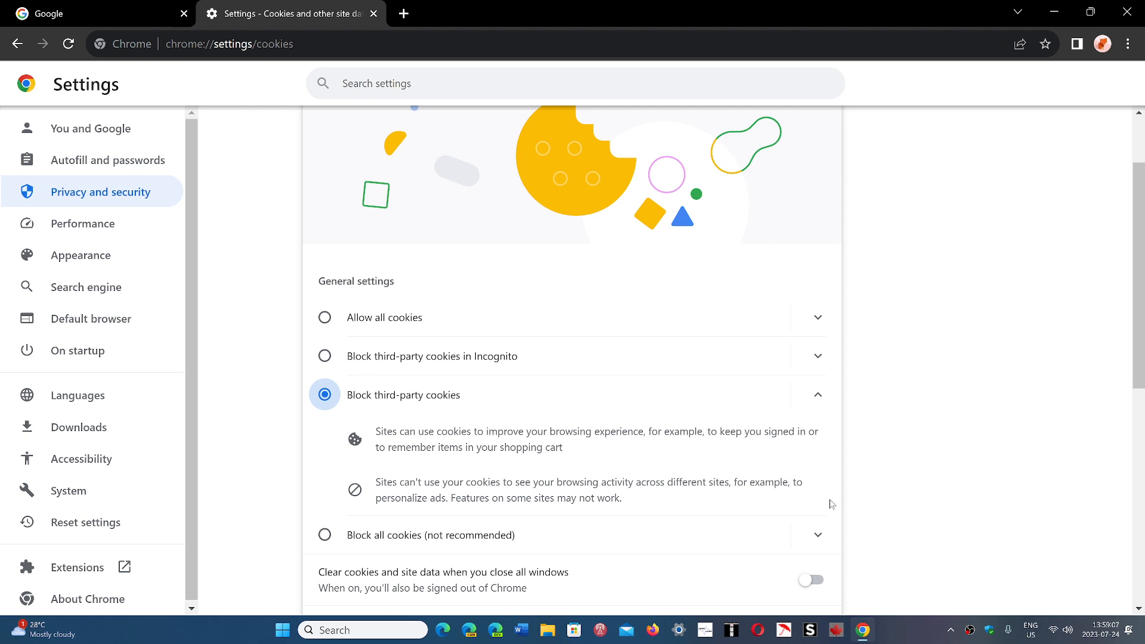
mouse_move(942, 421)
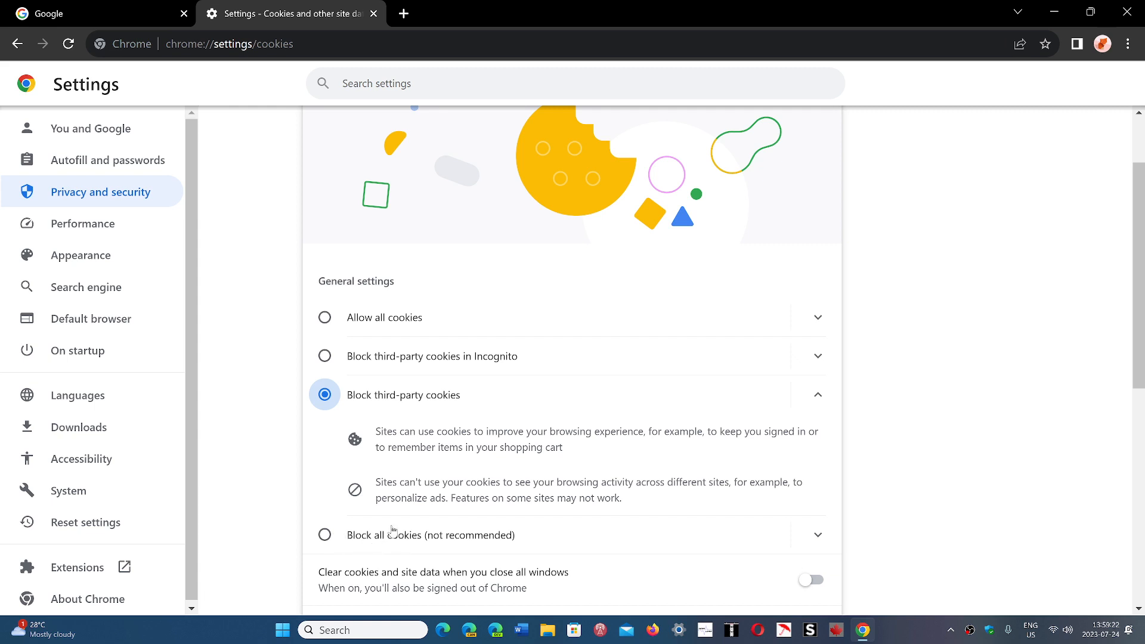
mouse_move(985, 458)
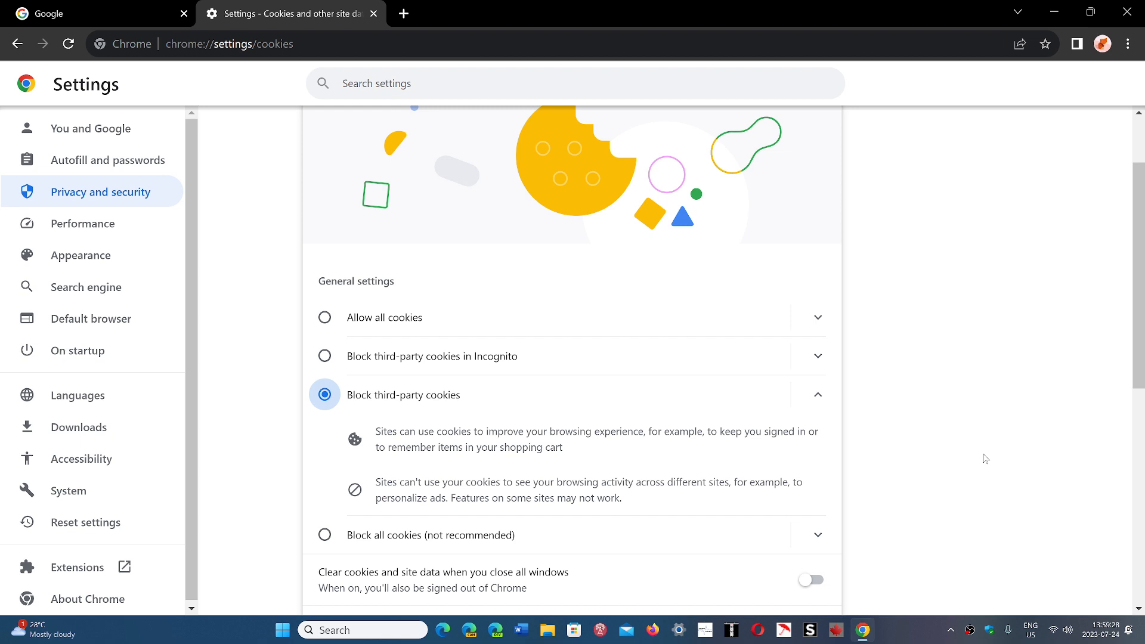
mouse_move(467, 561)
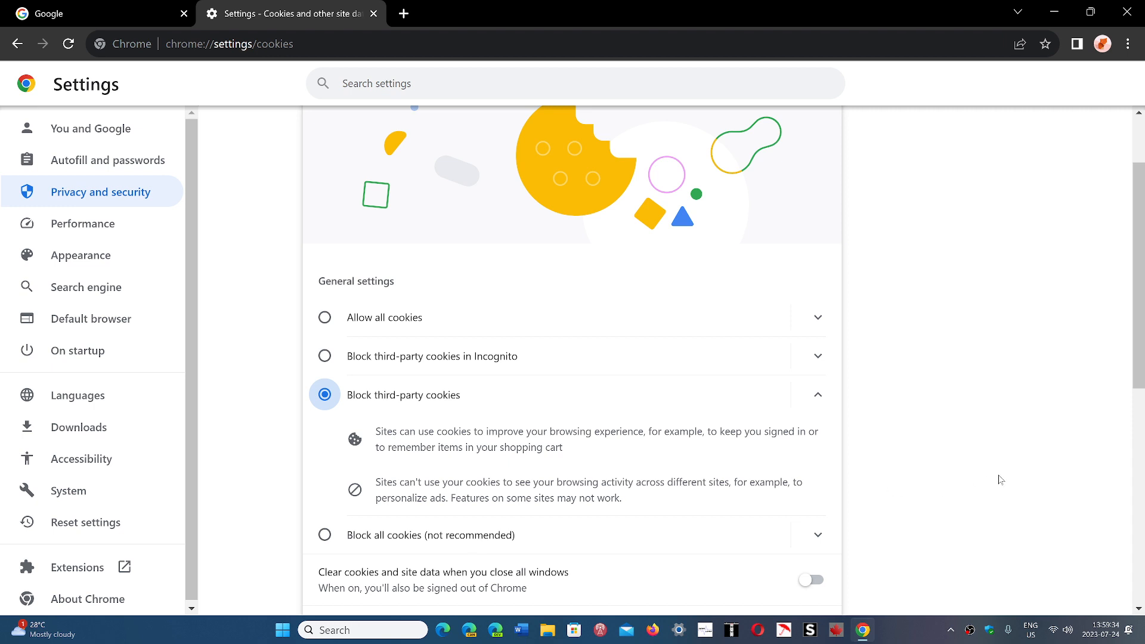
mouse_move(457, 458)
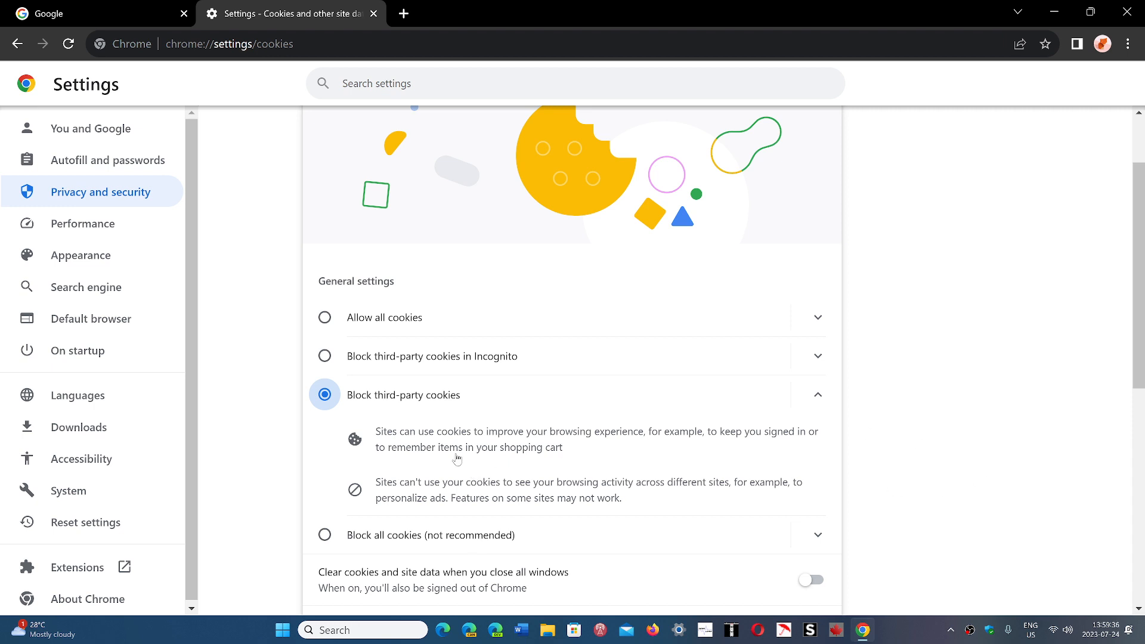